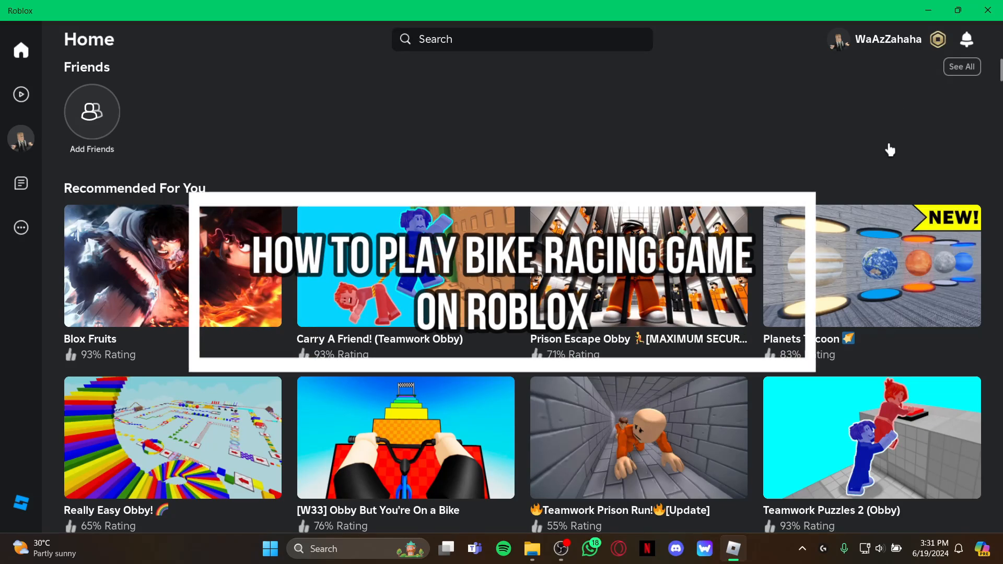
pyautogui.moveTo(909, 144)
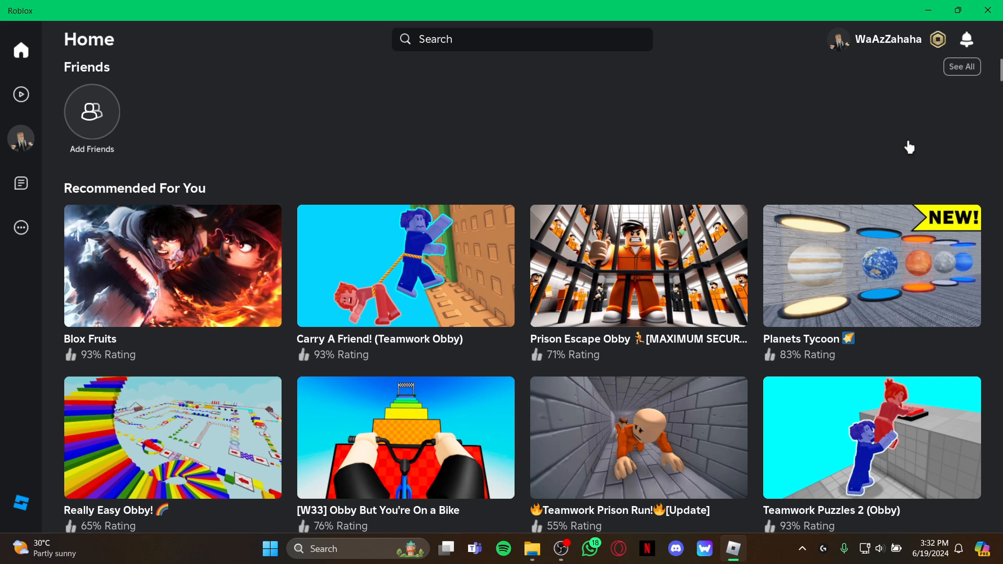
pyautogui.moveTo(835, 161)
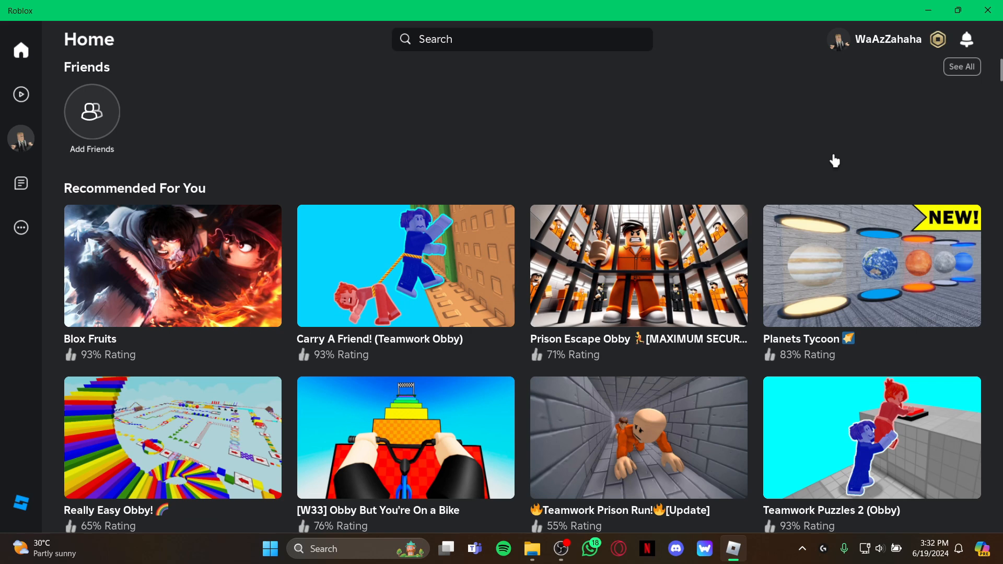
pyautogui.moveTo(510, 108)
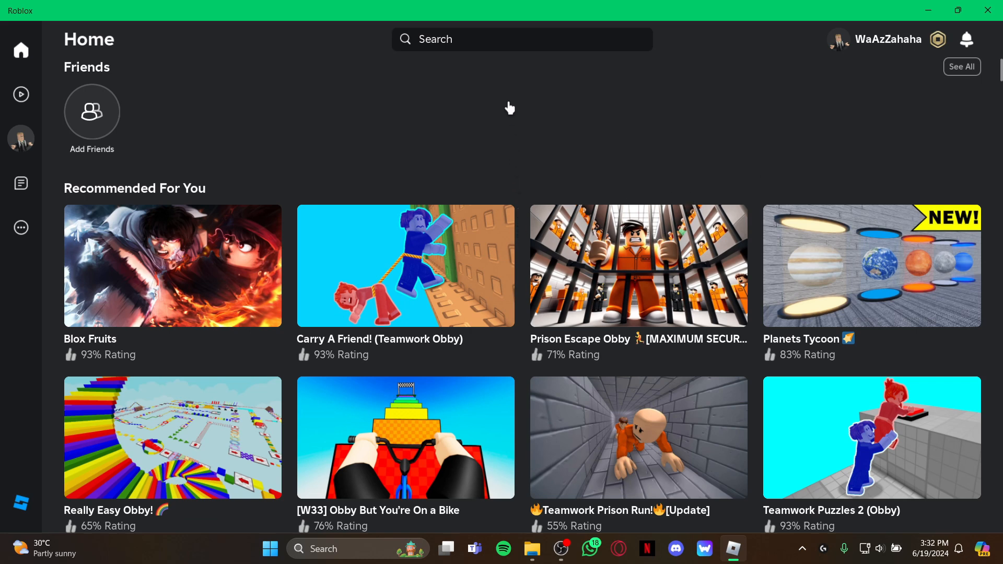
# - Search Roblox experiences for 'bike'
pyautogui.click(521, 40)
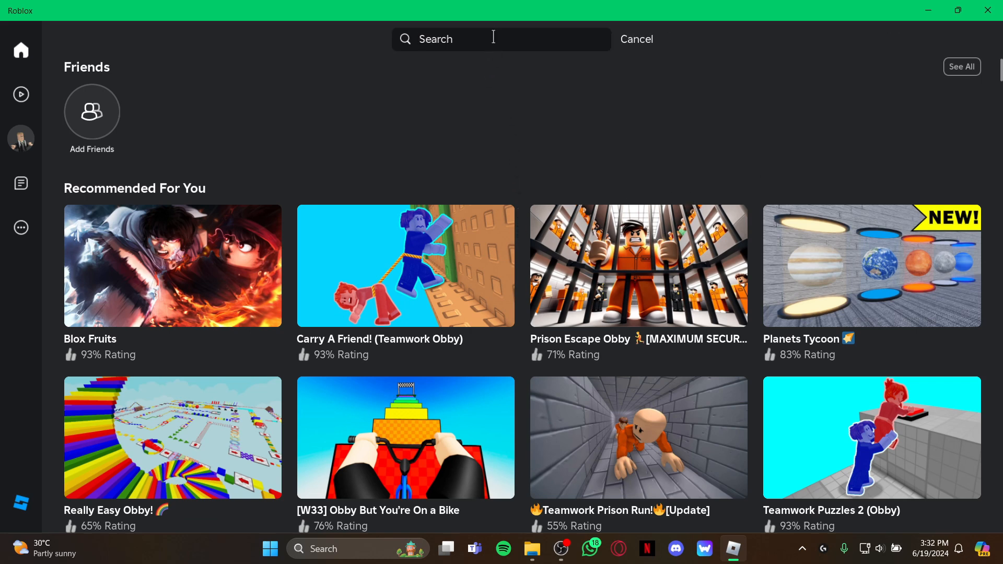
pyautogui.write('bike')
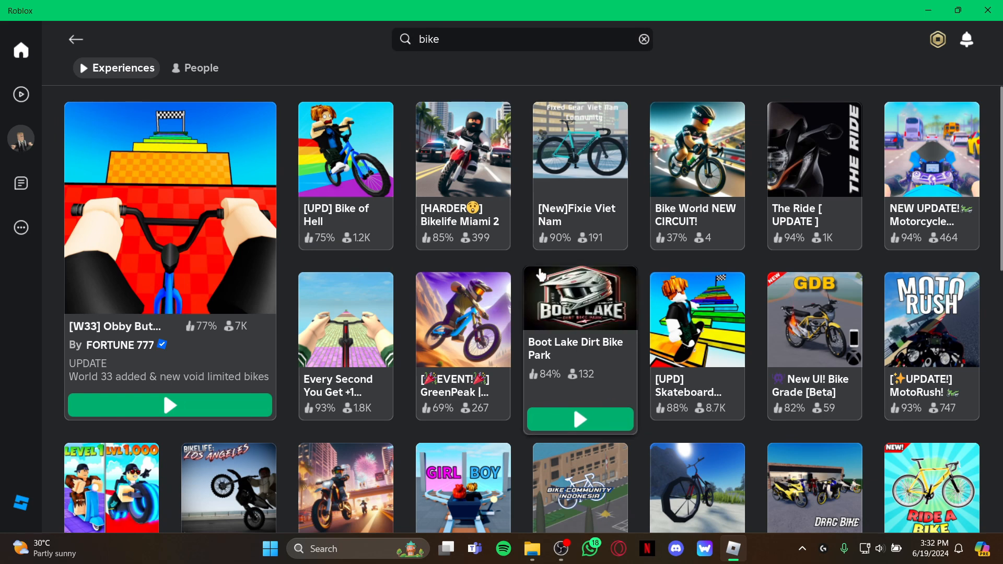
pyautogui.moveTo(502, 227)
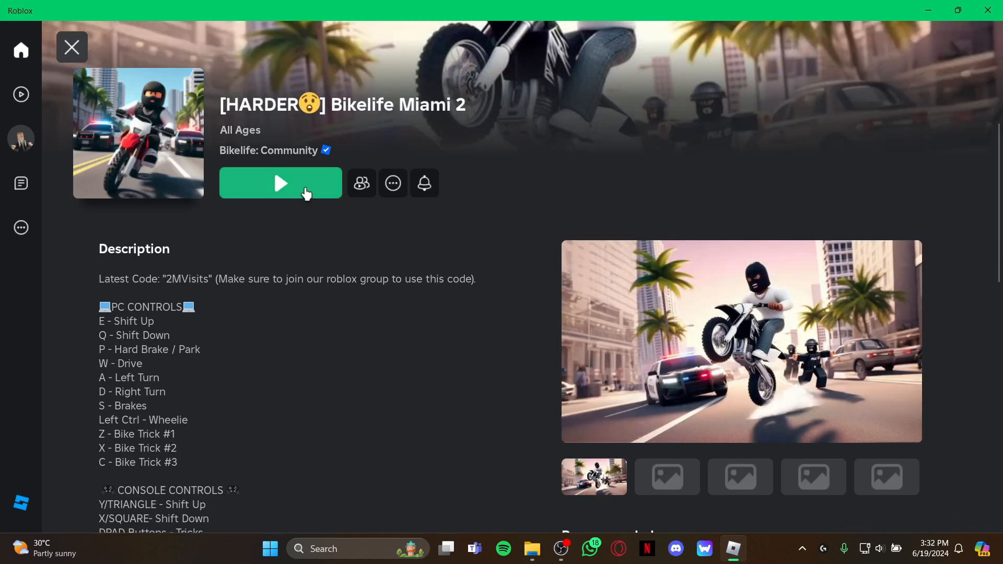
pyautogui.click(280, 183)
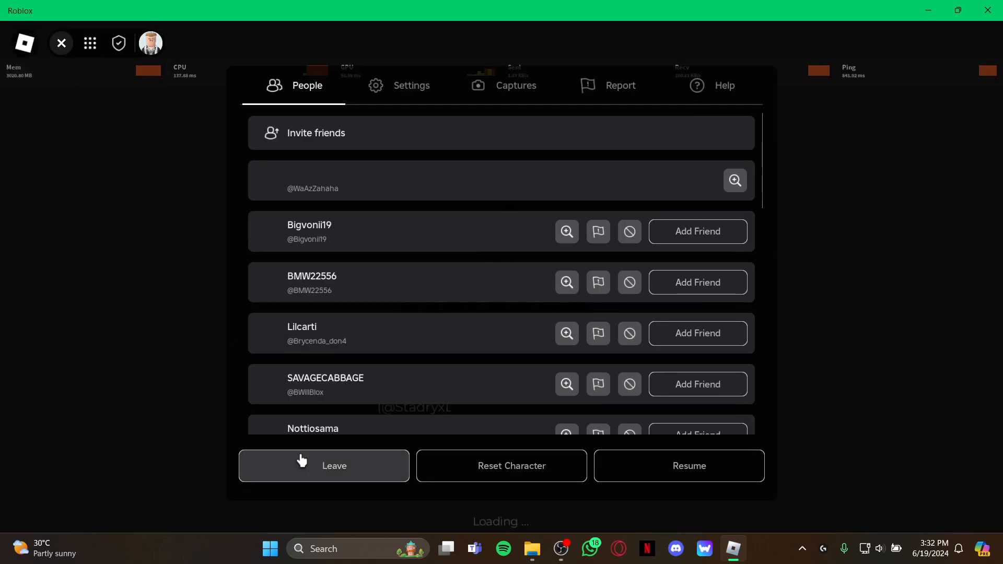
pyautogui.click(333, 465)
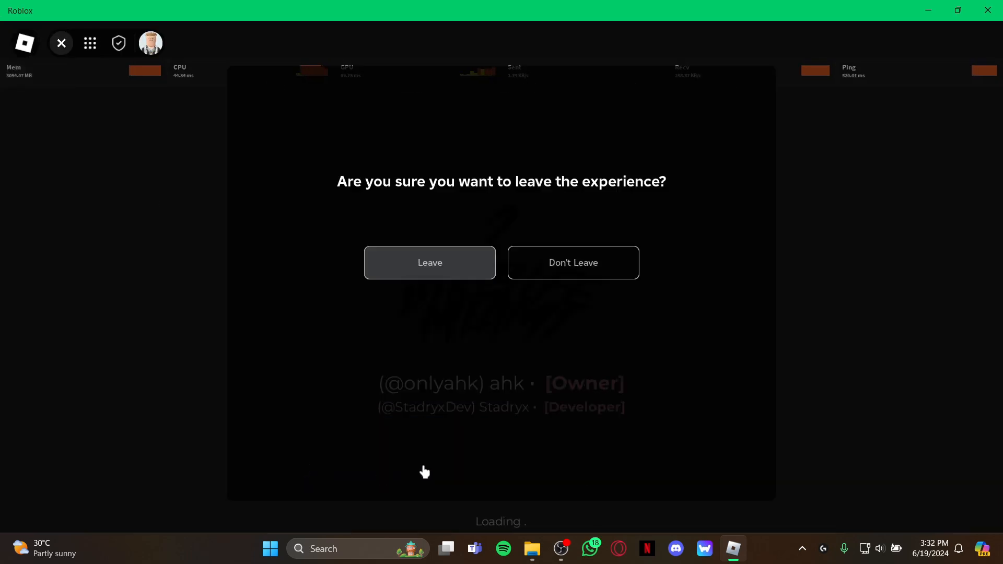
pyautogui.click(429, 262)
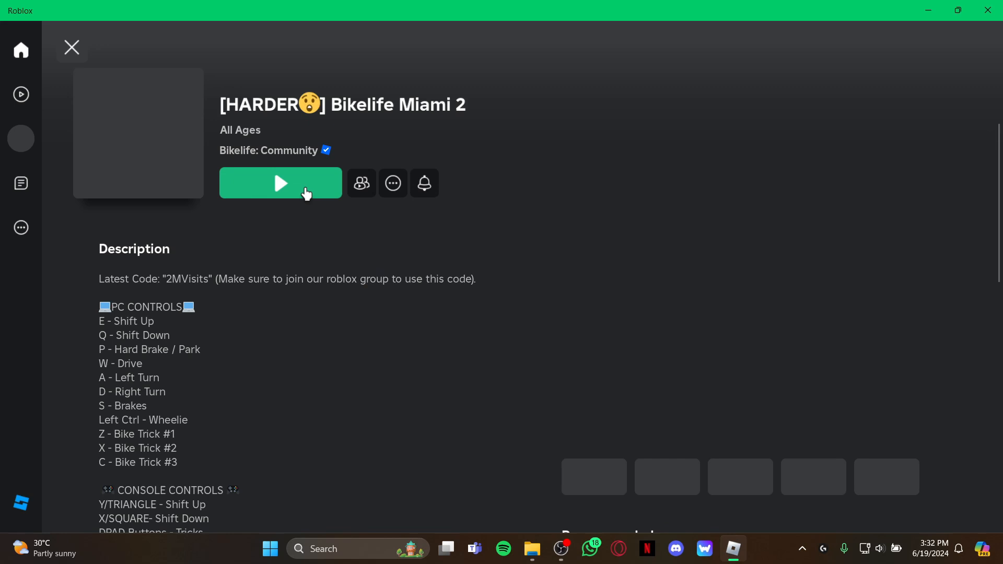